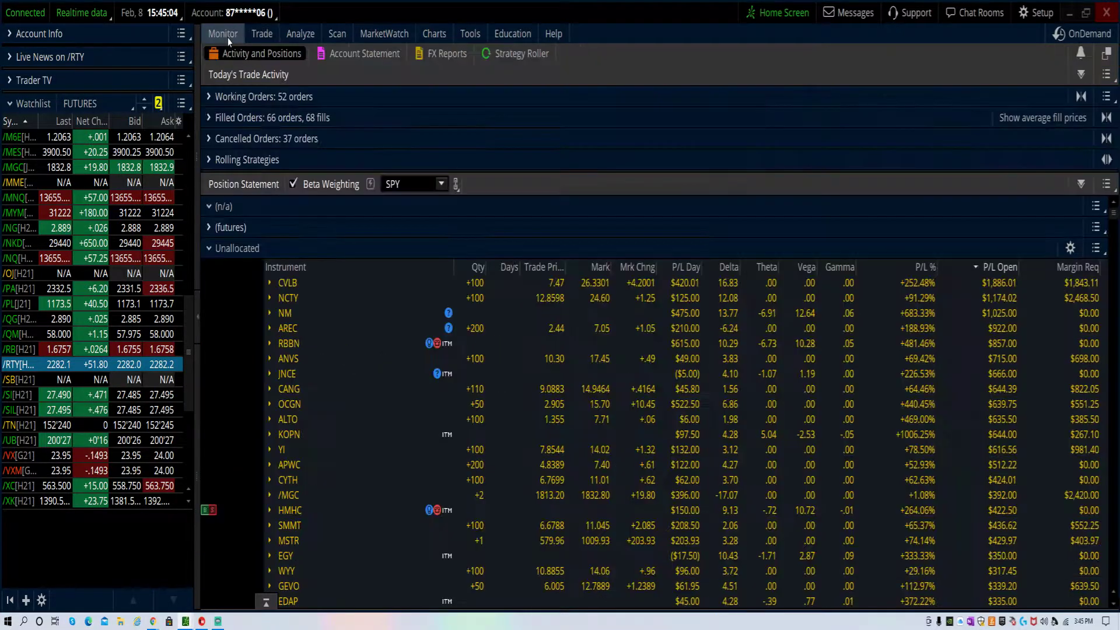
Show CRSR's All Products page with its option chain and today's options statistics.
left_click(261, 34)
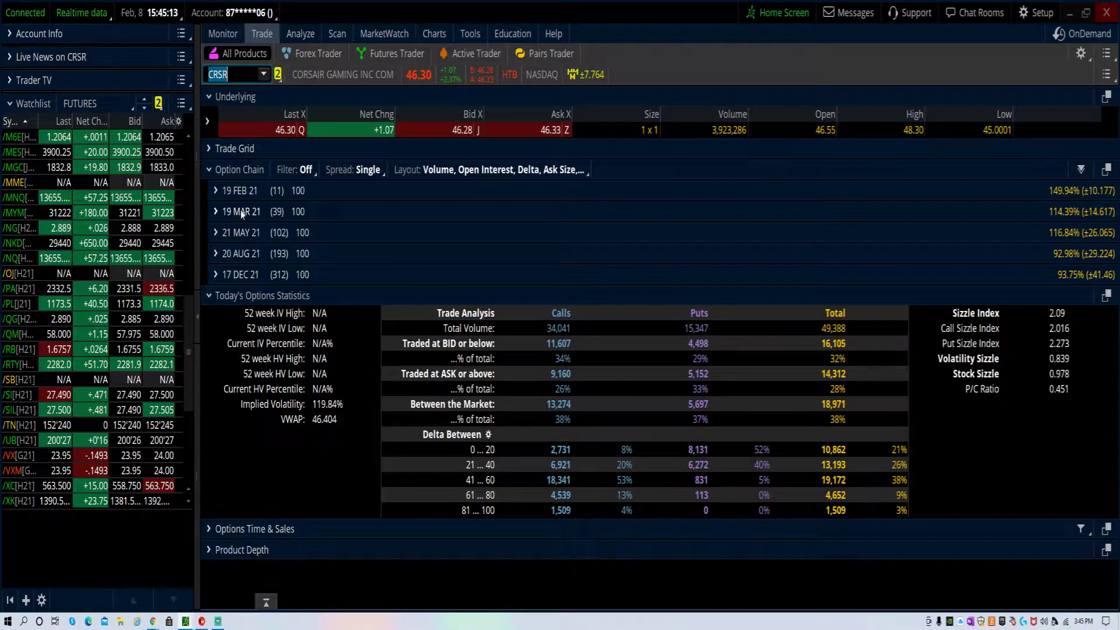
left_click(215, 190)
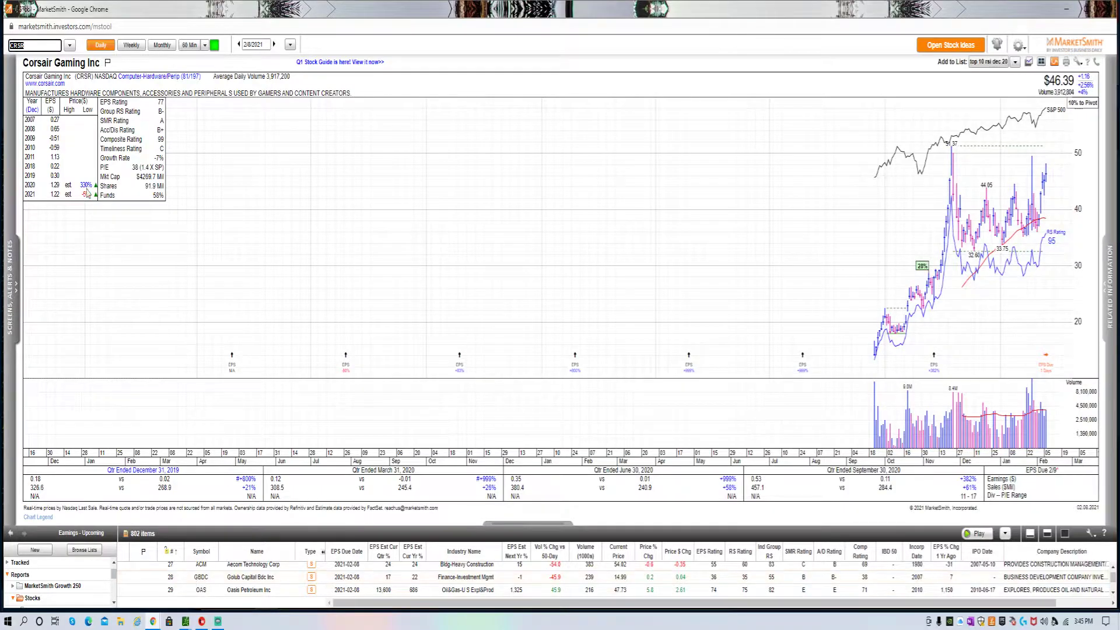
mouse_move(84, 175)
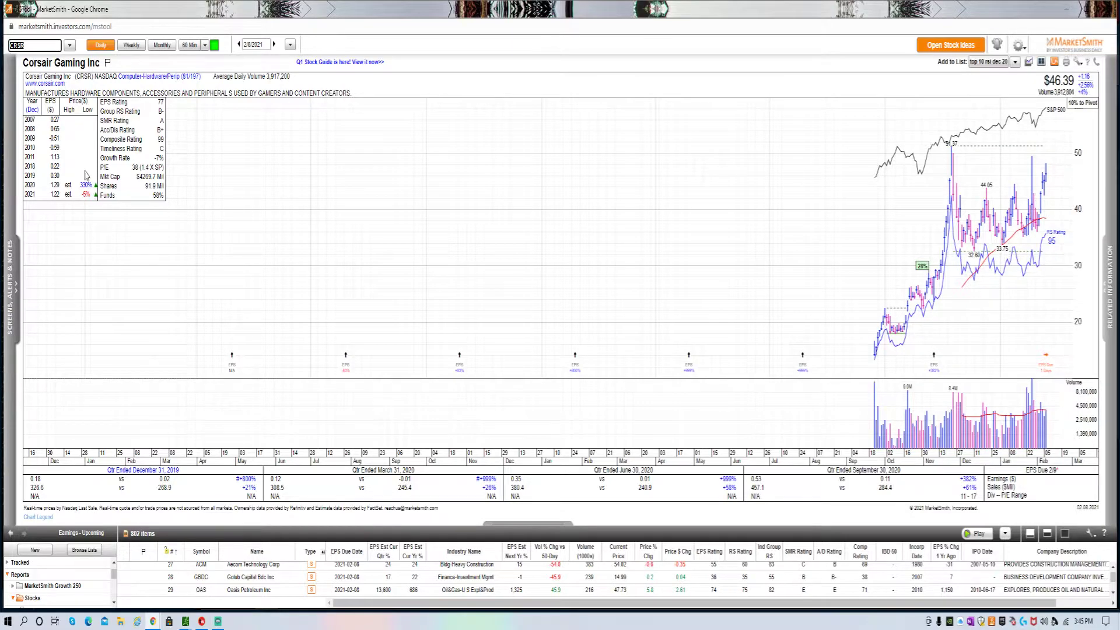
left_click(44, 84)
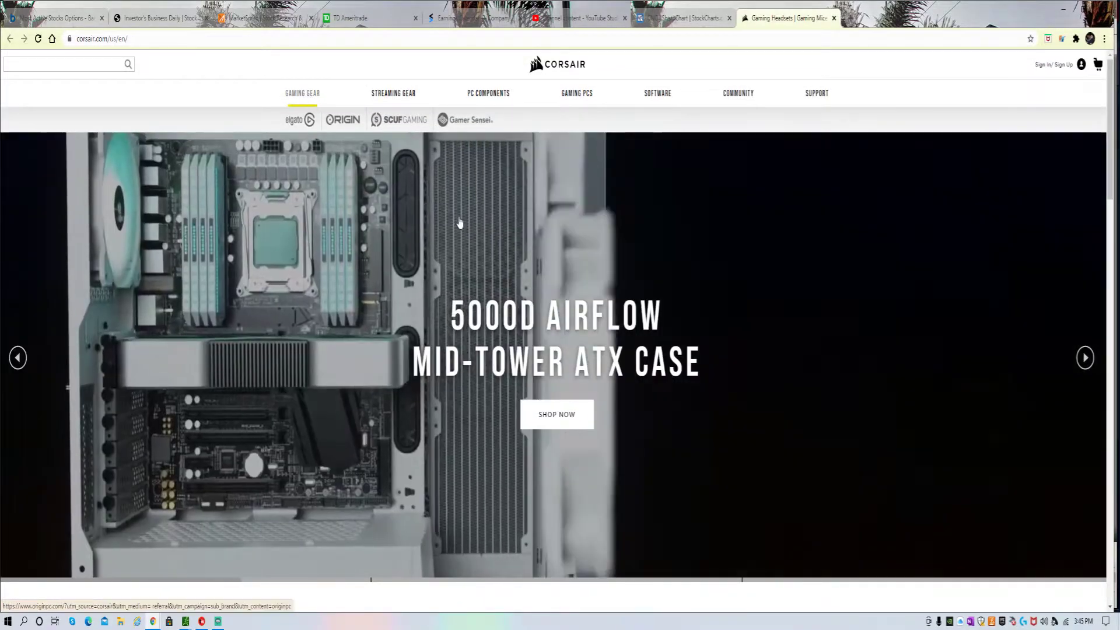
scroll("down", 3)
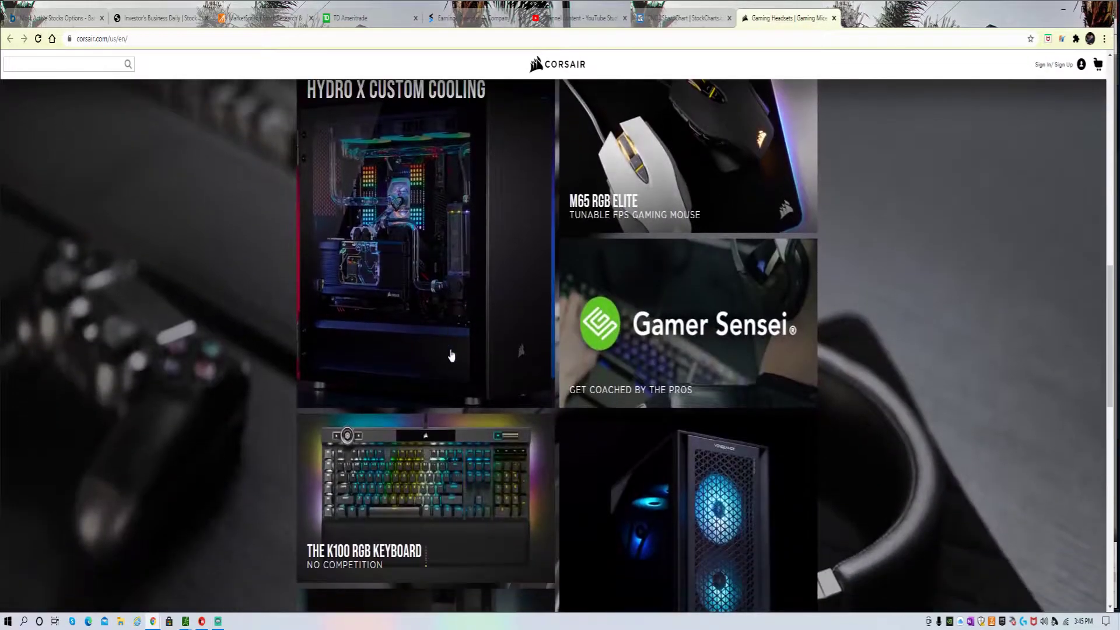
scroll("down", 3)
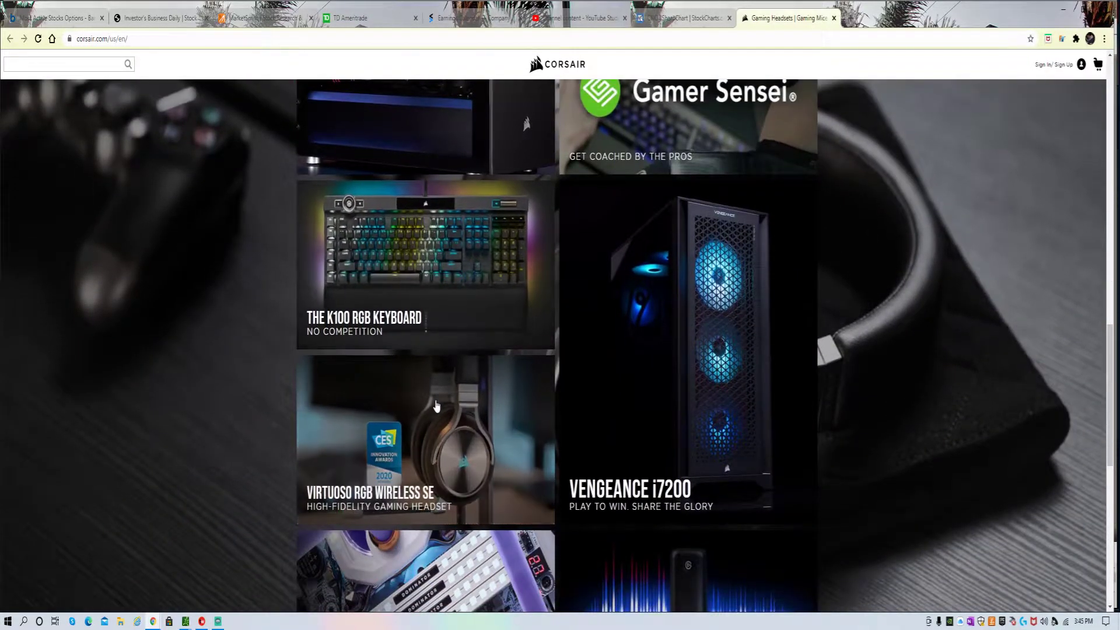
scroll("down", 3)
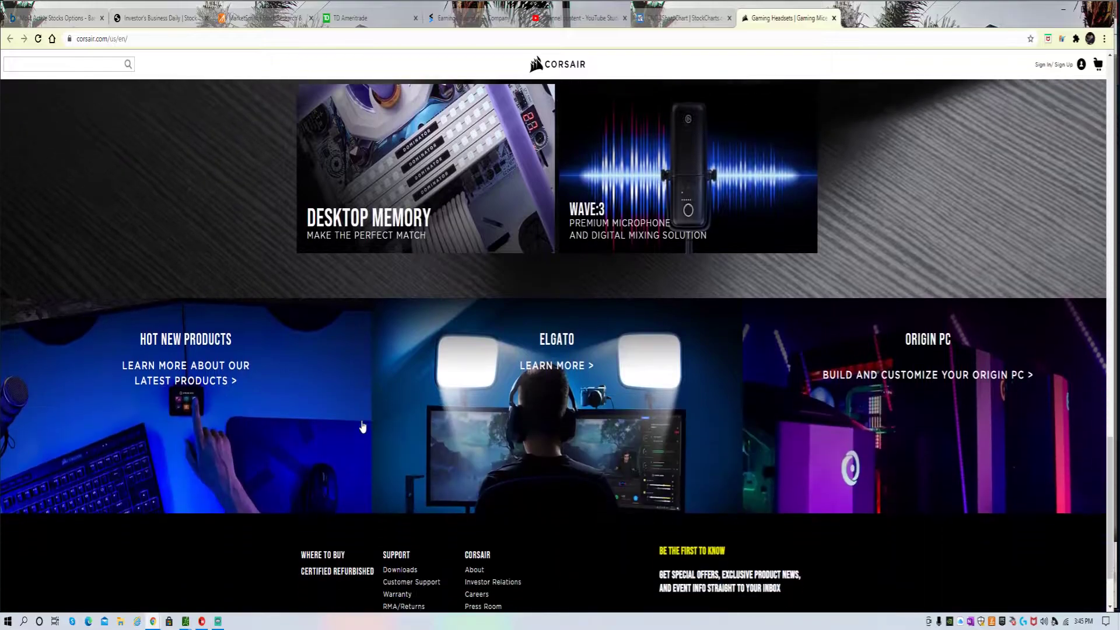
scroll("down", 3)
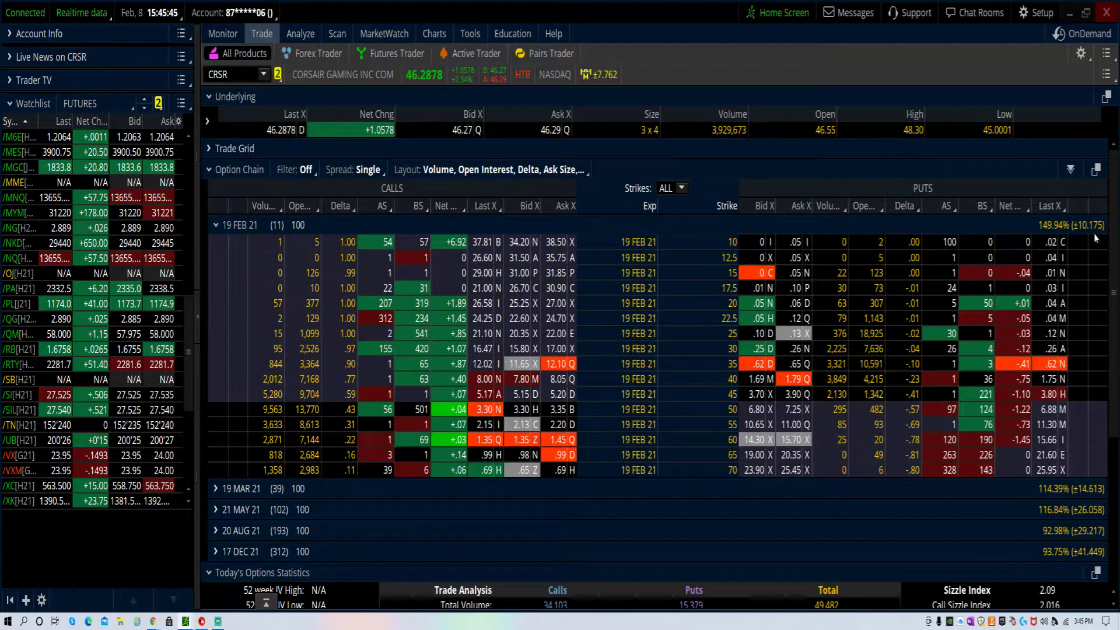
Stage a sell vertical from the CRSR 19 Feb 21 45 put, buying the 35 put.
right_click(764, 395)
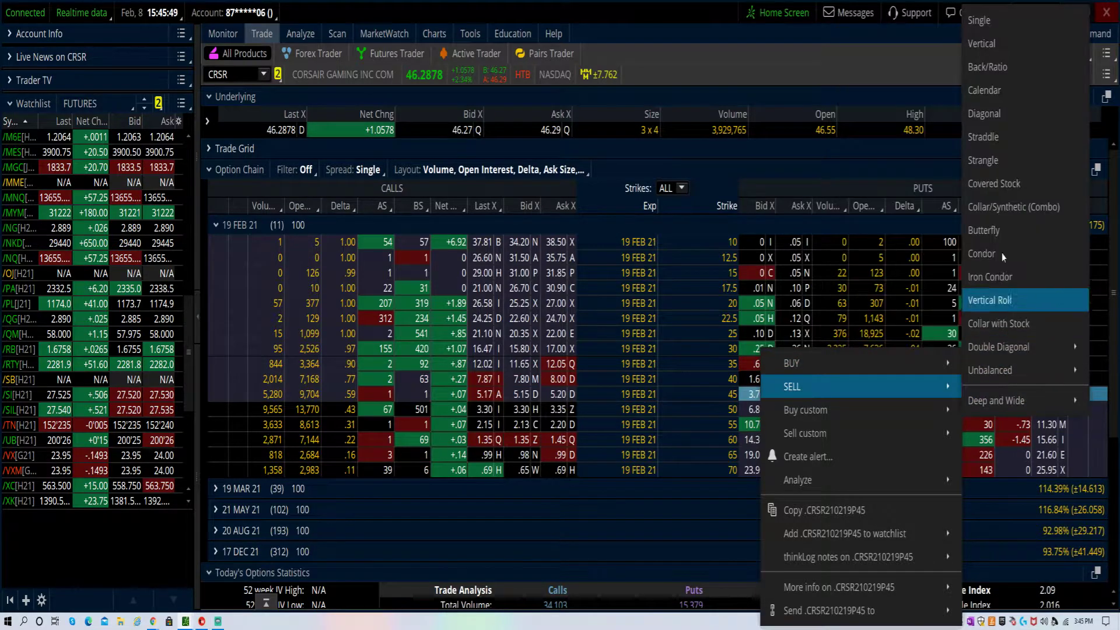
left_click(990, 300)
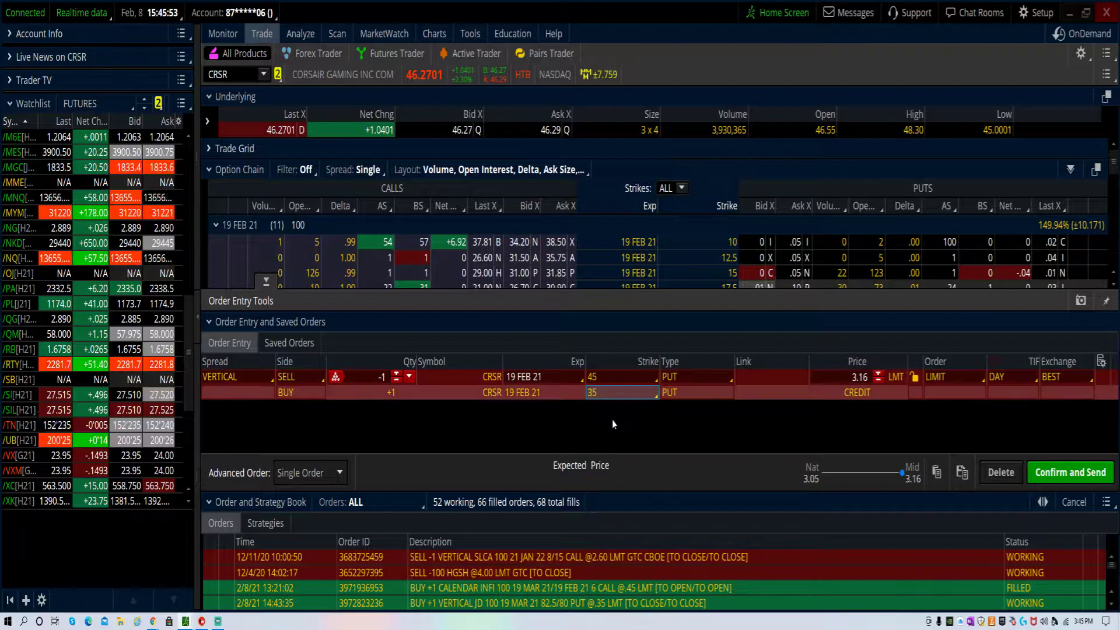
Review and send the CRSR 45/35 put vertical order at a limit credit.
left_click(1069, 472)
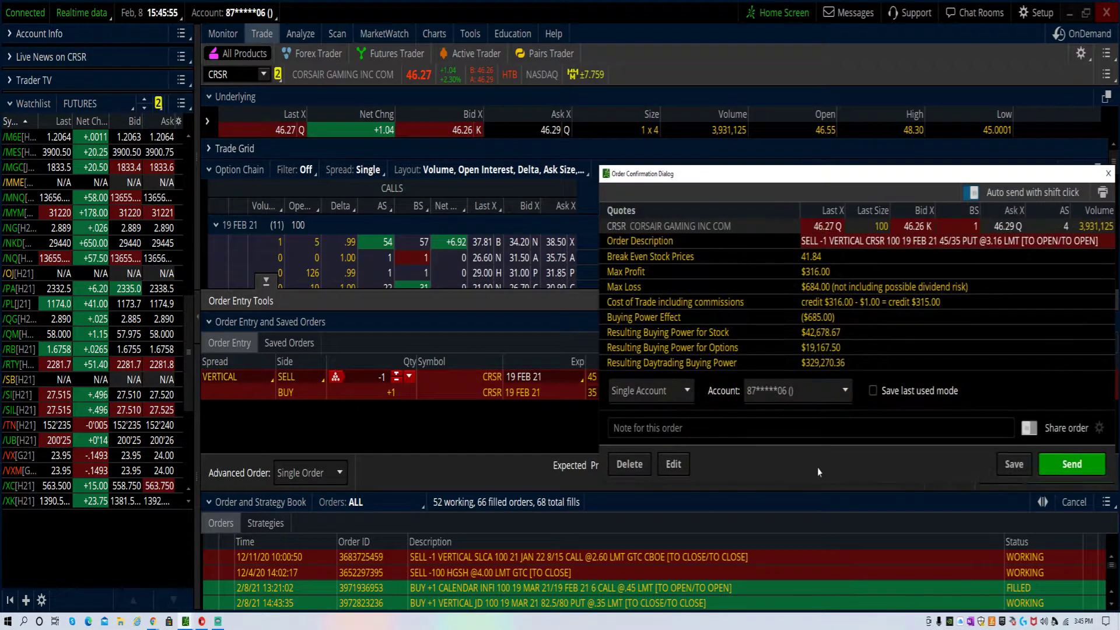
left_click(672, 463)
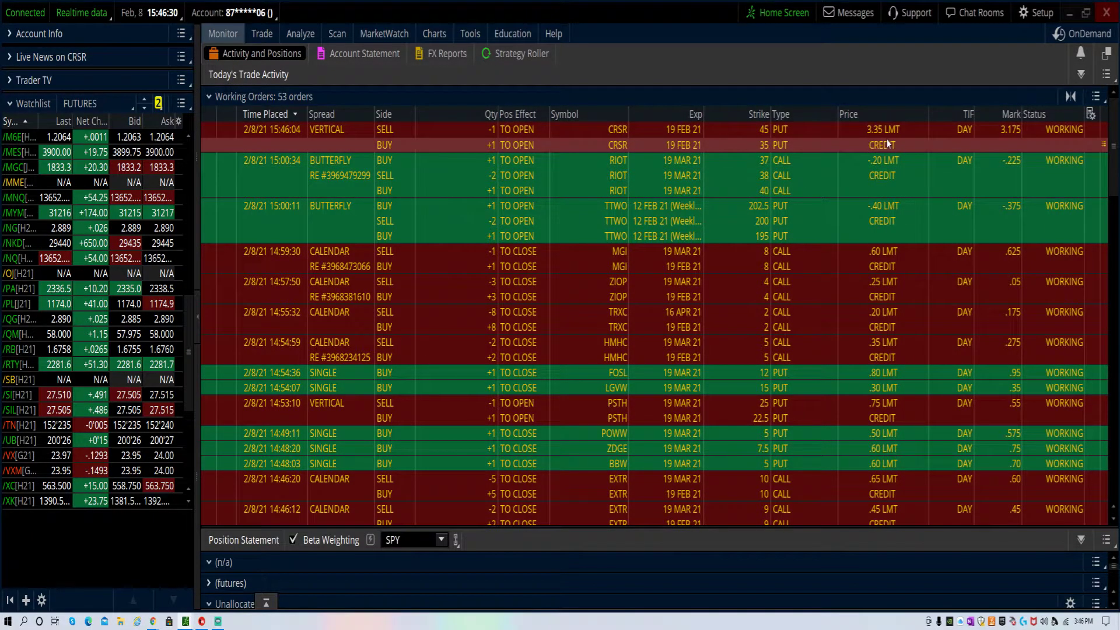
Cancel/replace the working CRSR vertical and lower its limit credit below 3.35.
right_click(879, 144)
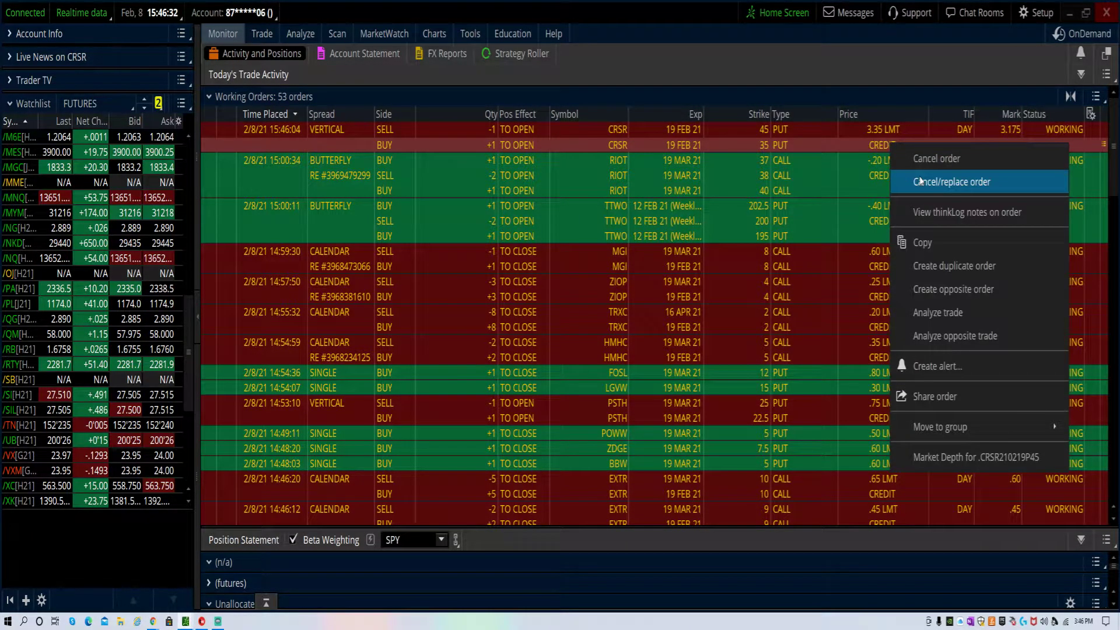
left_click(951, 181)
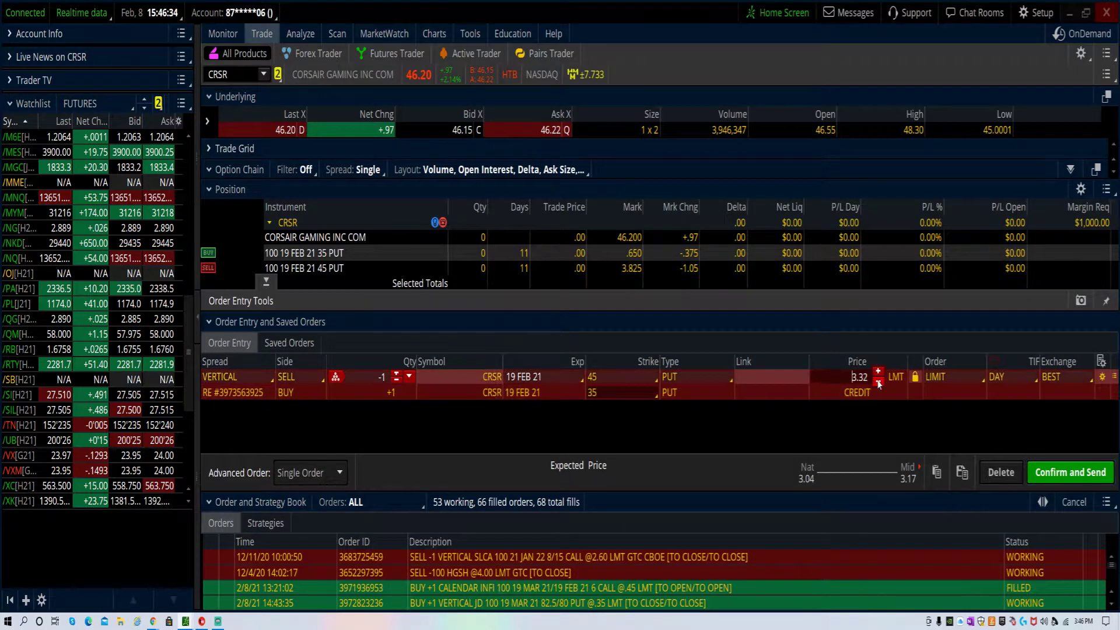
left_click(878, 382)
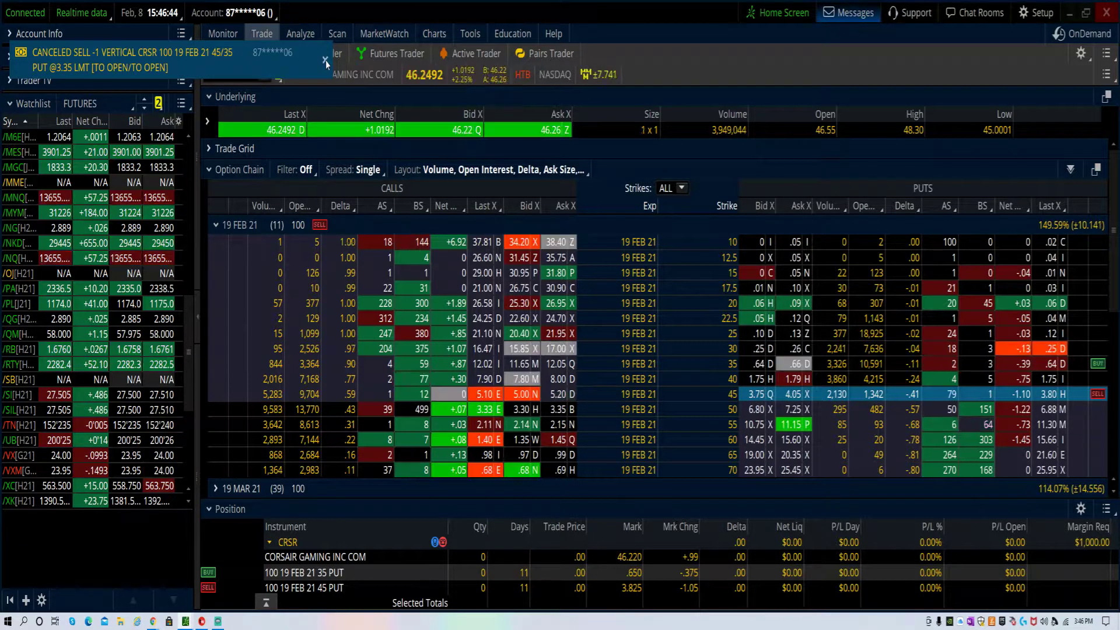
Dismiss the cancellation notice and verify the CRSR vertical works at 3.25.
left_click(324, 60)
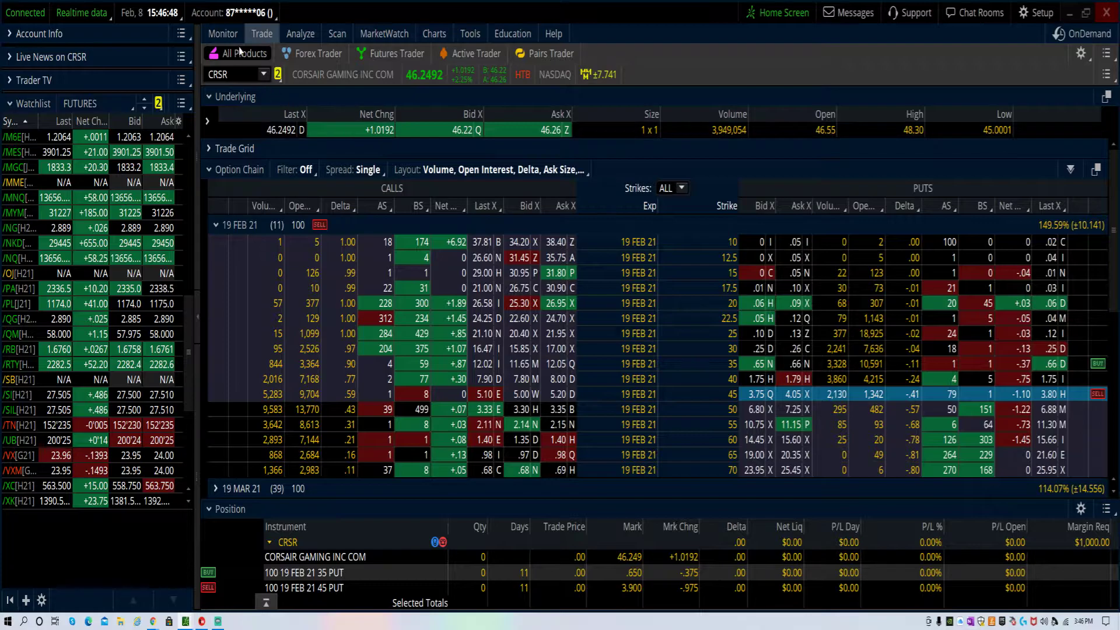
left_click(222, 33)
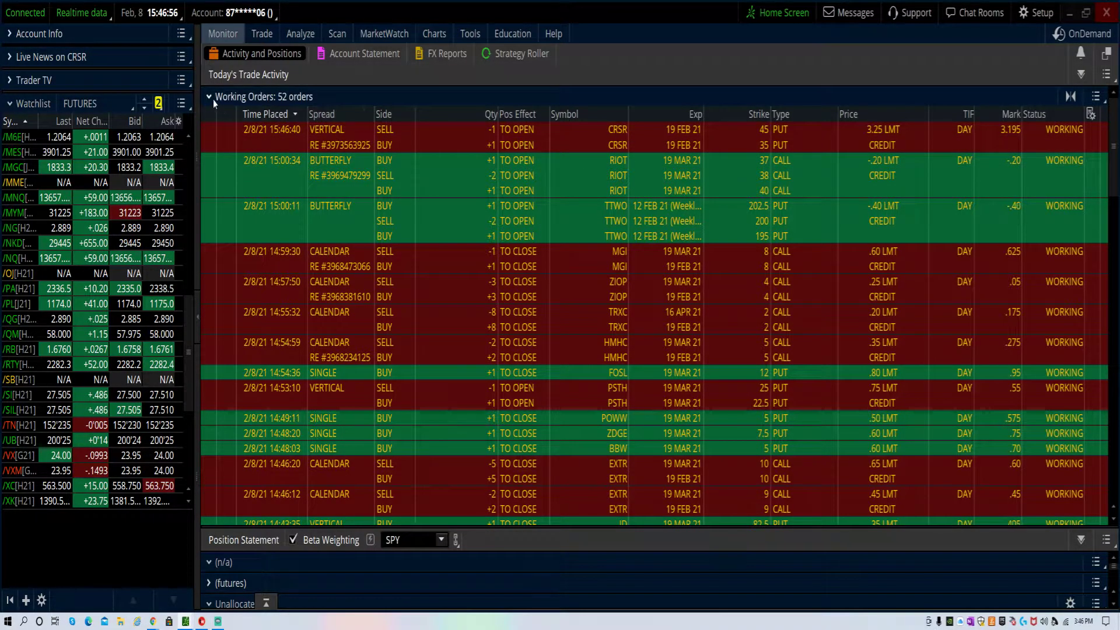
left_click(209, 97)
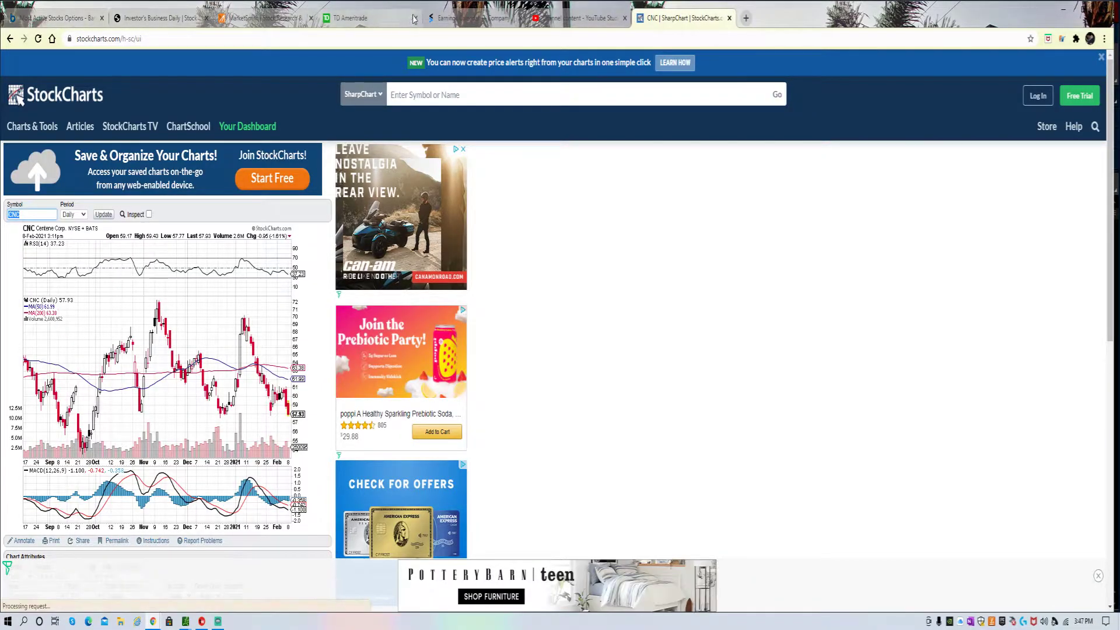
left_click(474, 18)
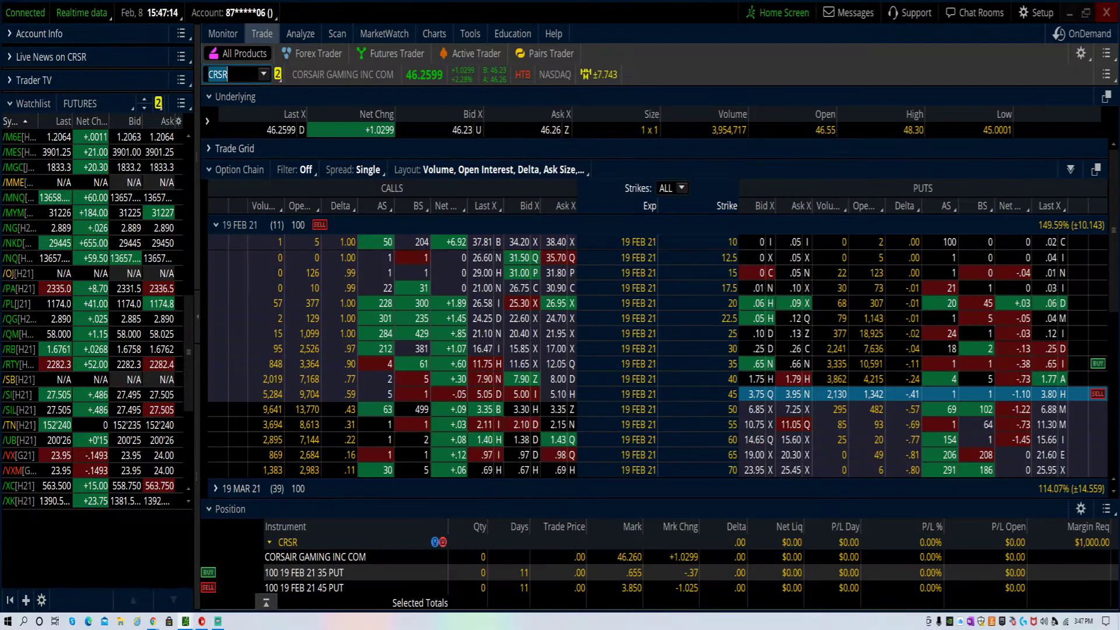
Load MAS in the Trade tab symbol box.
type("MAS")
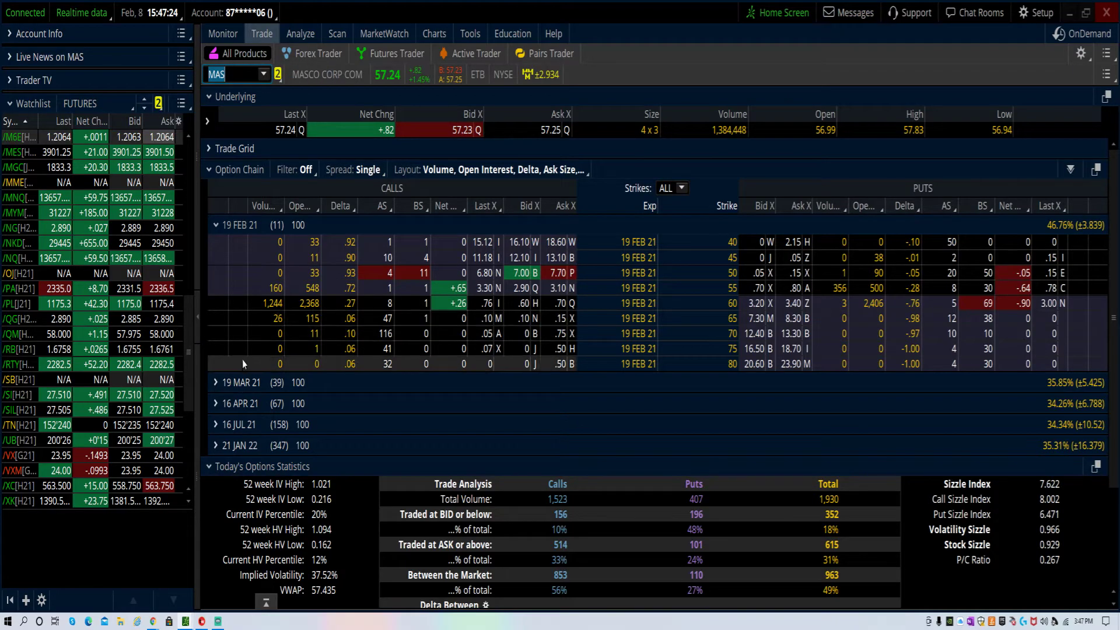
mouse_move(184, 620)
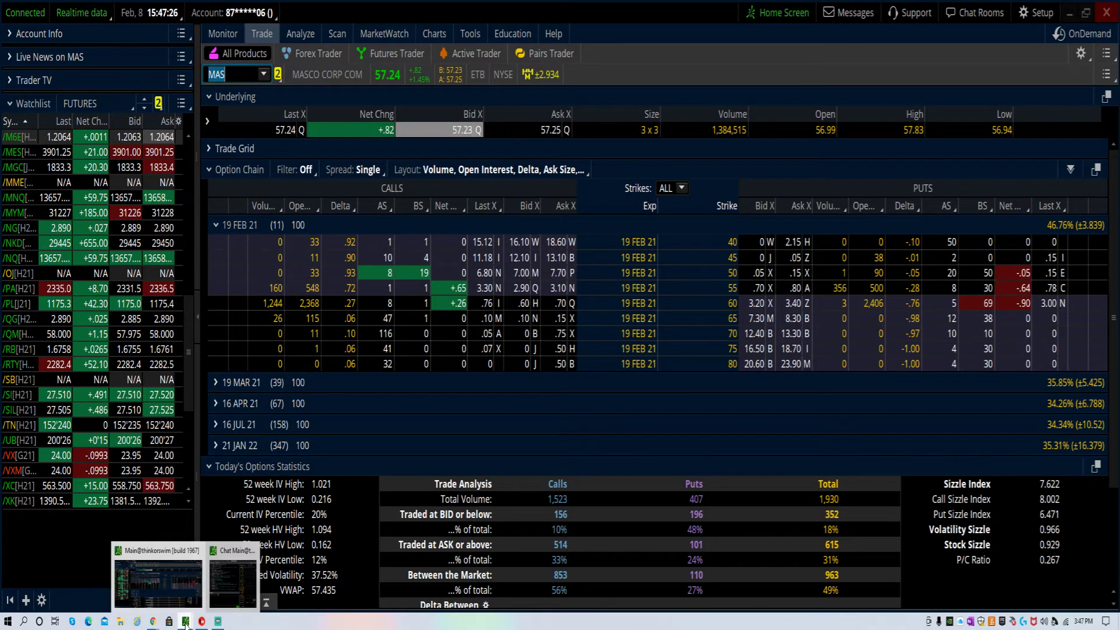